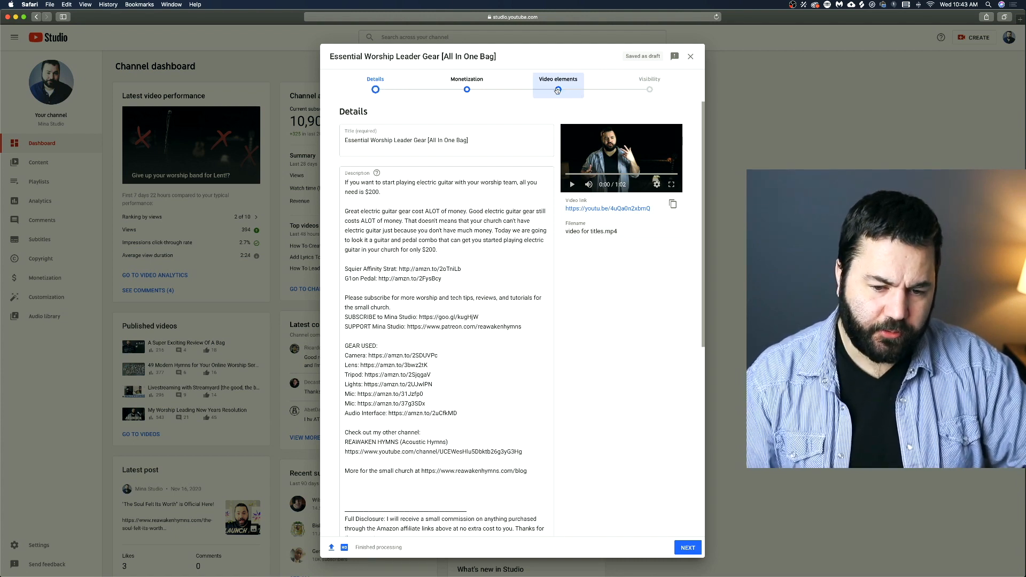
# Step: Advance the 'Essential Worship Leader Gear' draft from Details to the Video elements step
pyautogui.click(558, 78)
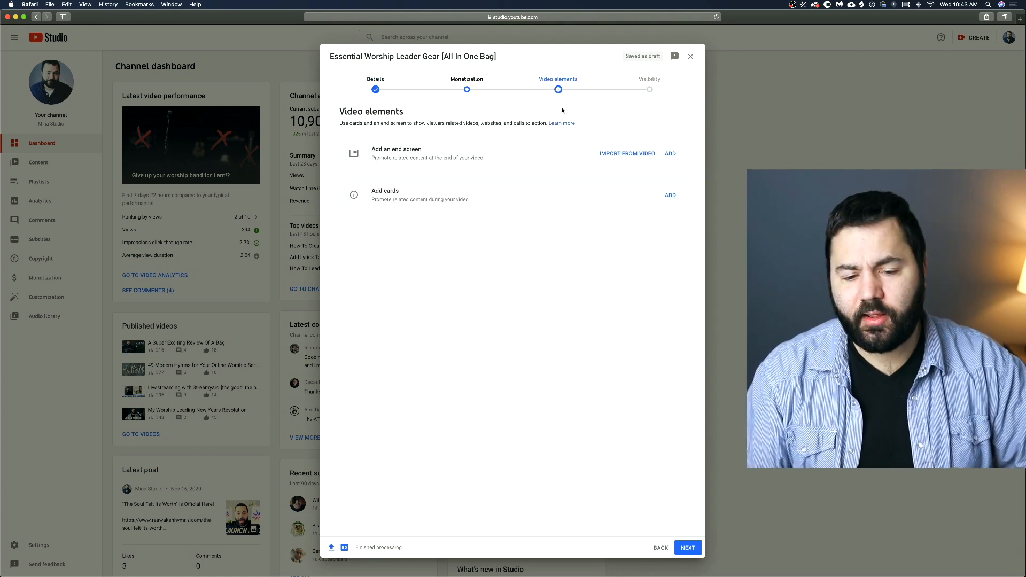
pyautogui.moveTo(576, 110)
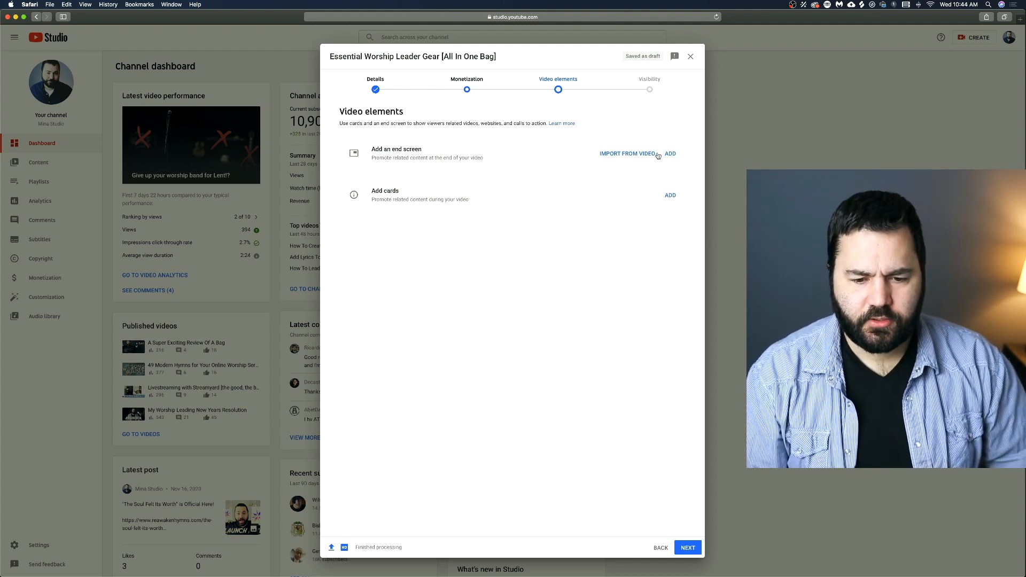
pyautogui.moveTo(616, 158)
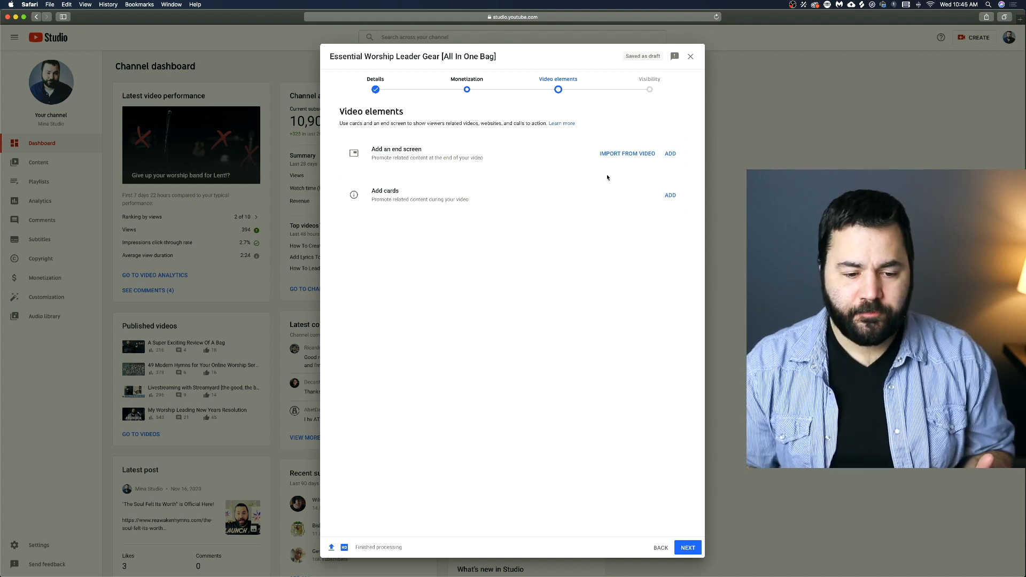
pyautogui.moveTo(631, 155)
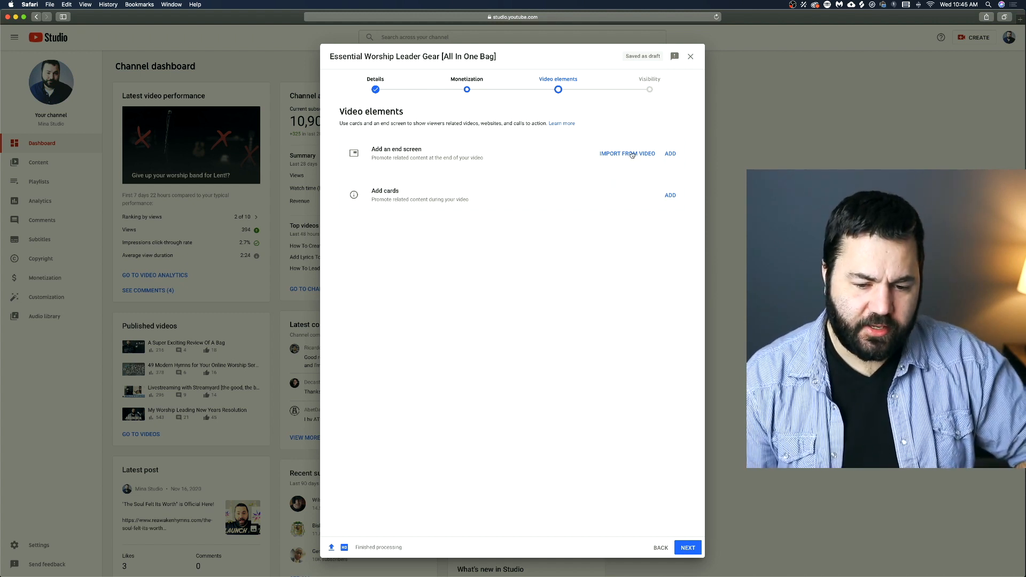
pyautogui.click(627, 153)
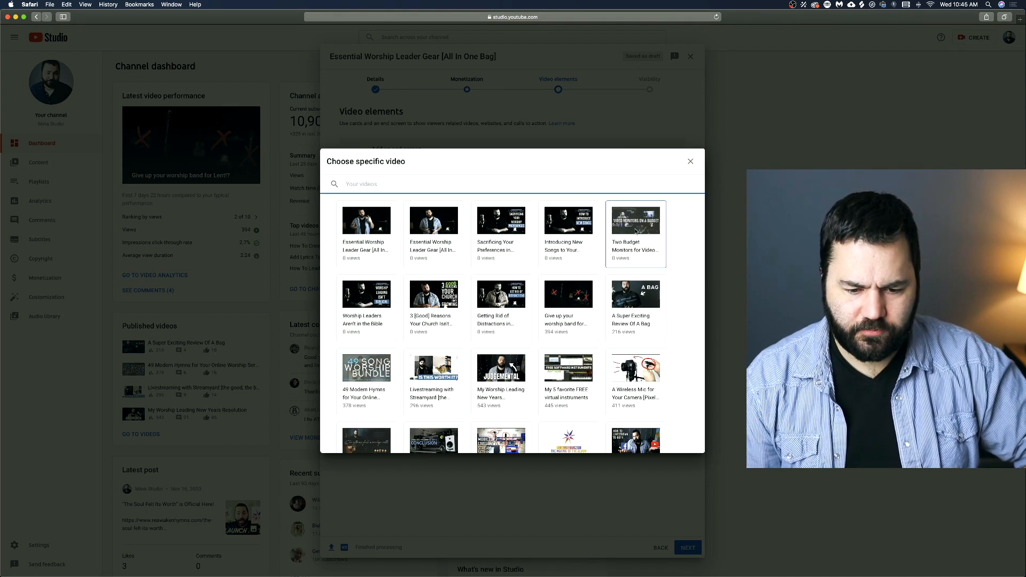
pyautogui.click(635, 220)
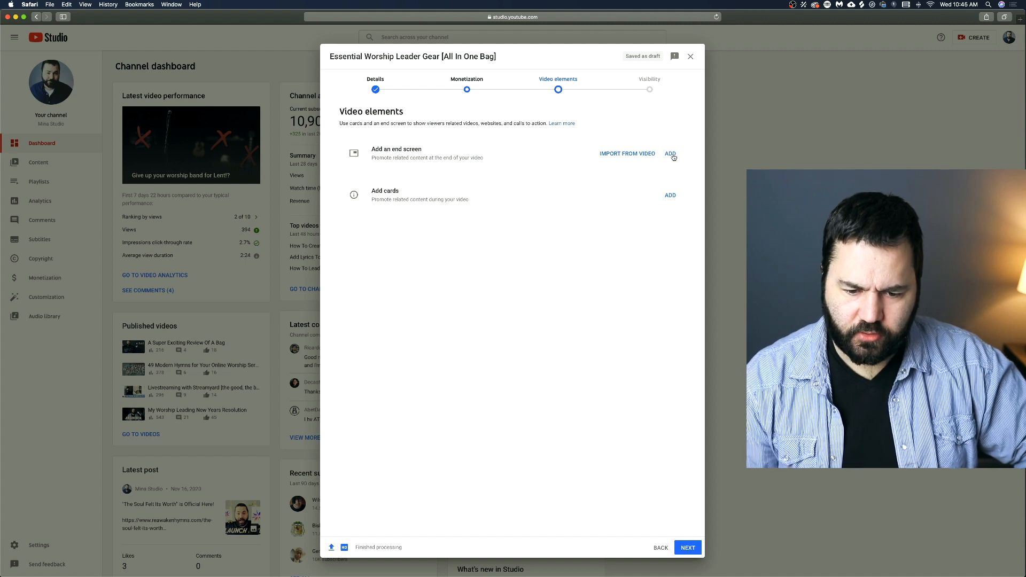
# Step: Start an end screen for the video and browse the template layouts without applying one
pyautogui.click(670, 152)
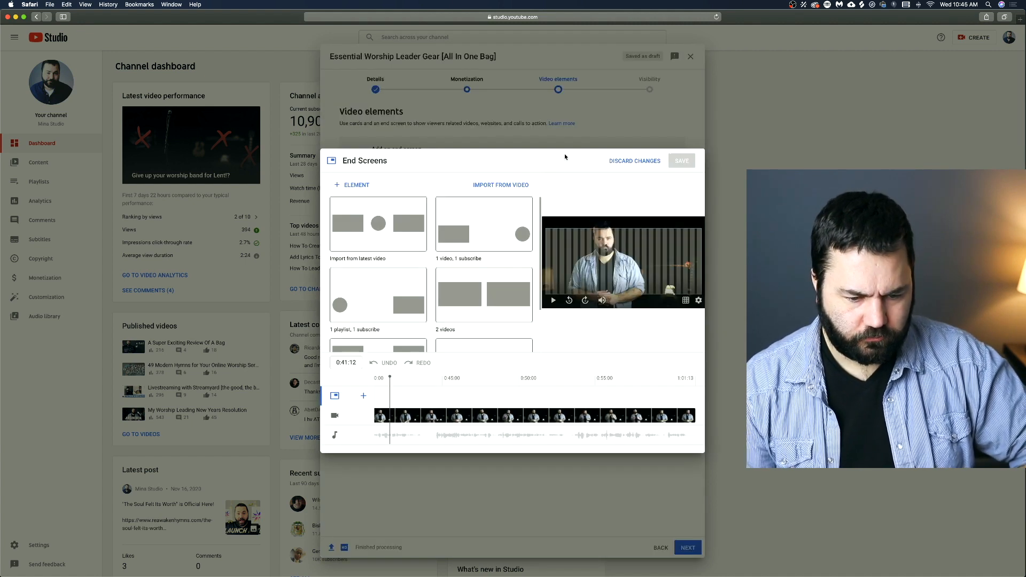
pyautogui.scroll(-3)
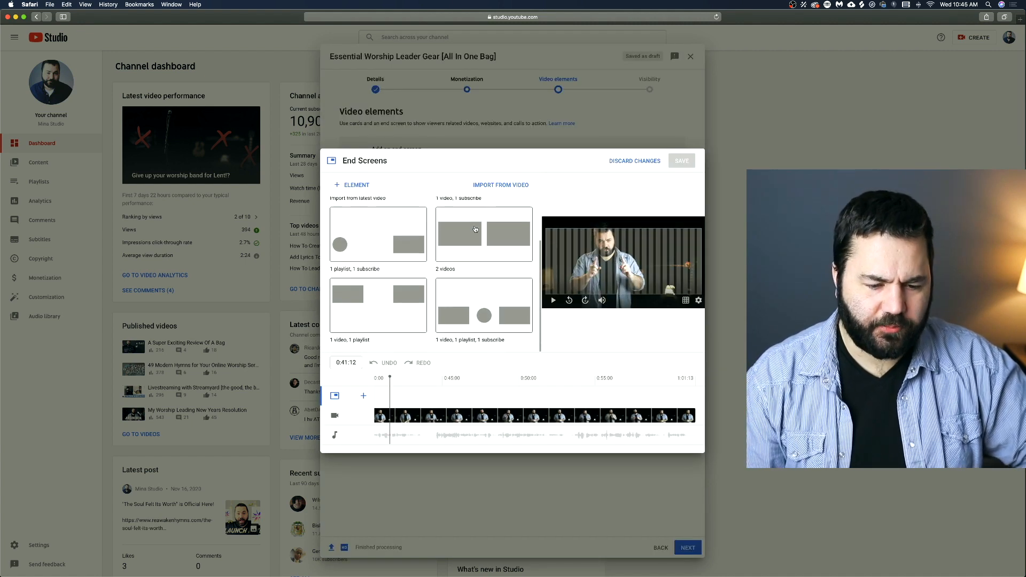
pyautogui.scroll(3)
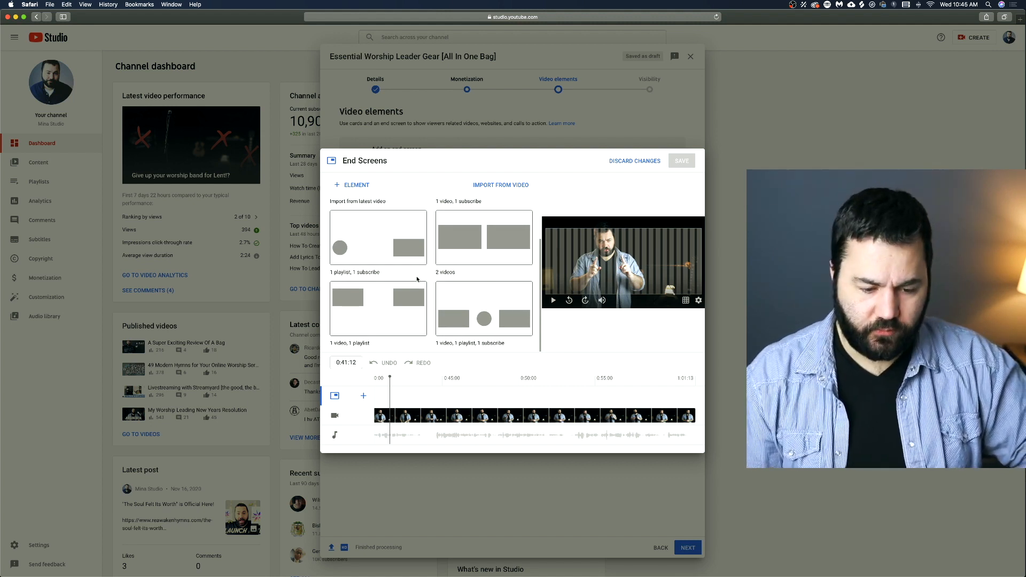
pyautogui.scroll(3)
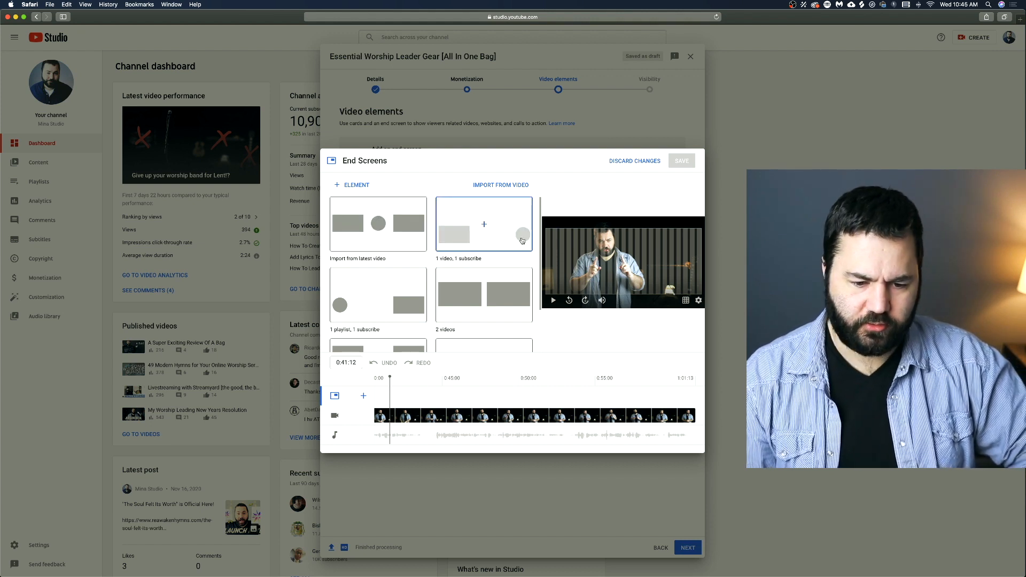
pyautogui.scroll(-3)
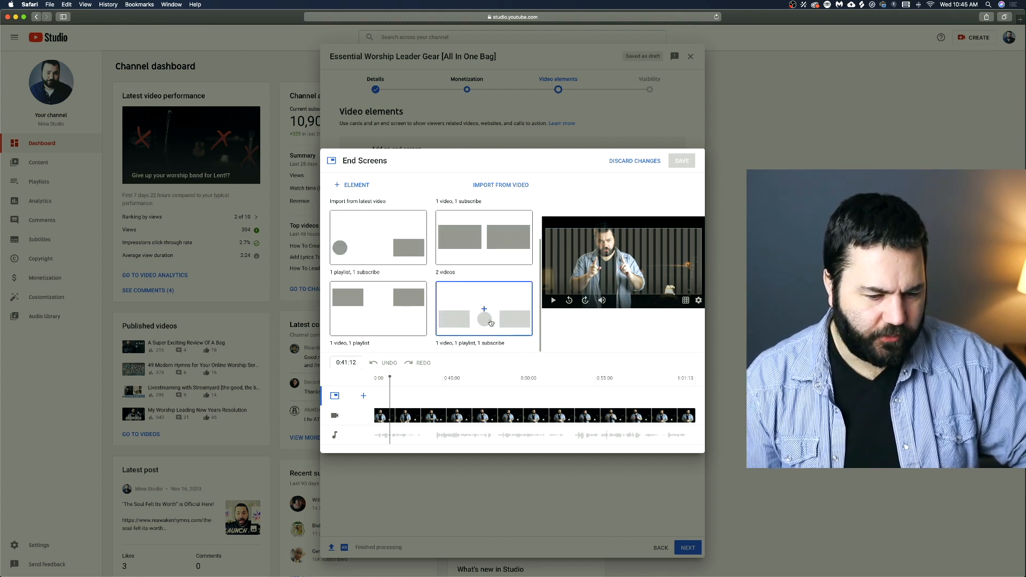
pyautogui.moveTo(488, 321)
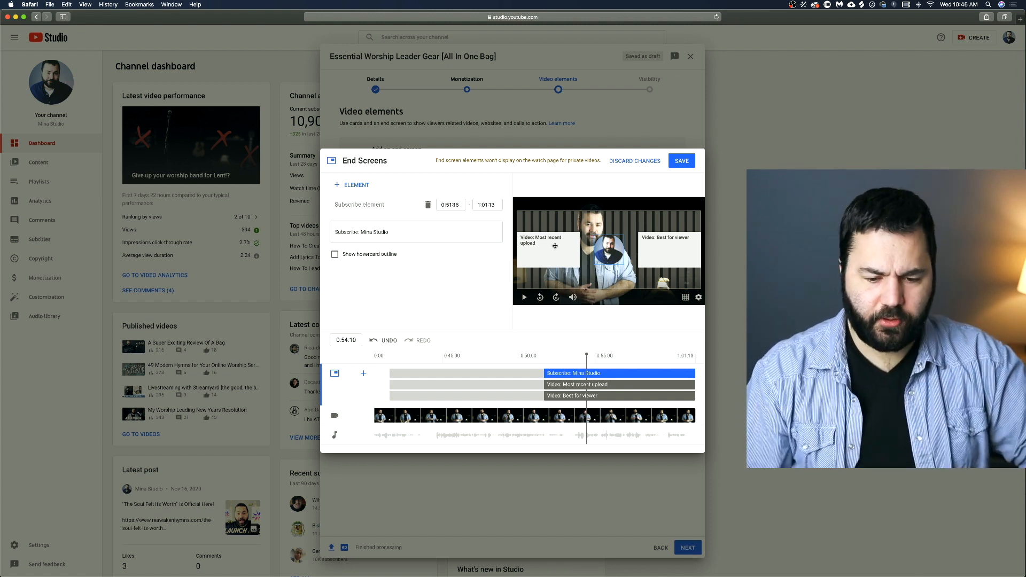
pyautogui.moveTo(673, 246)
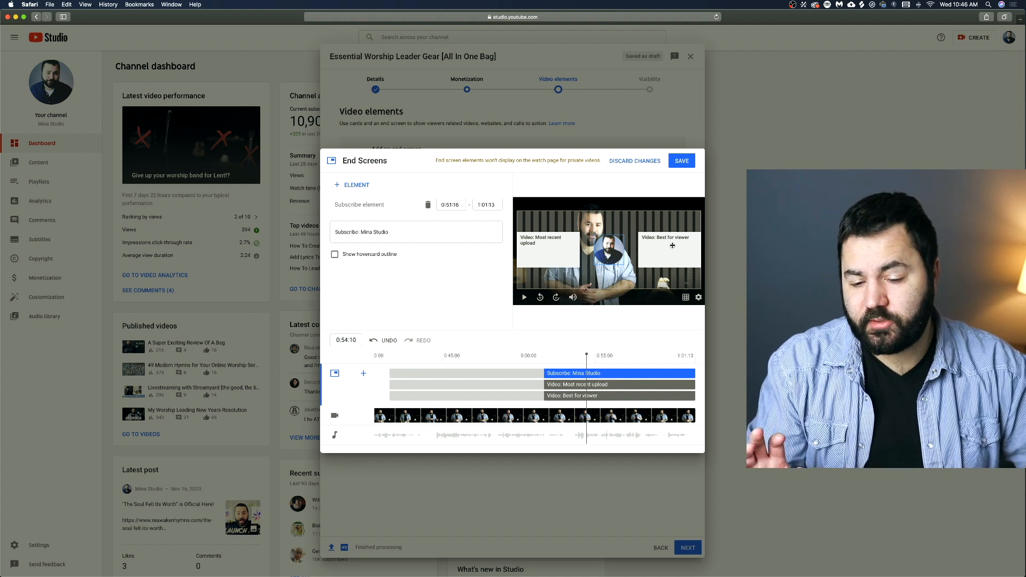
pyautogui.moveTo(630, 295)
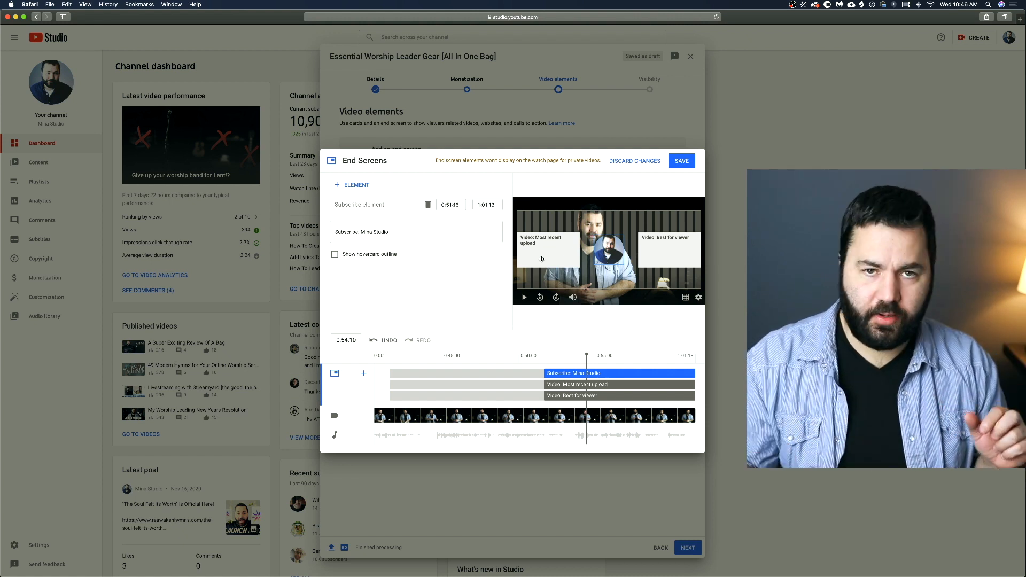
pyautogui.moveTo(362, 264)
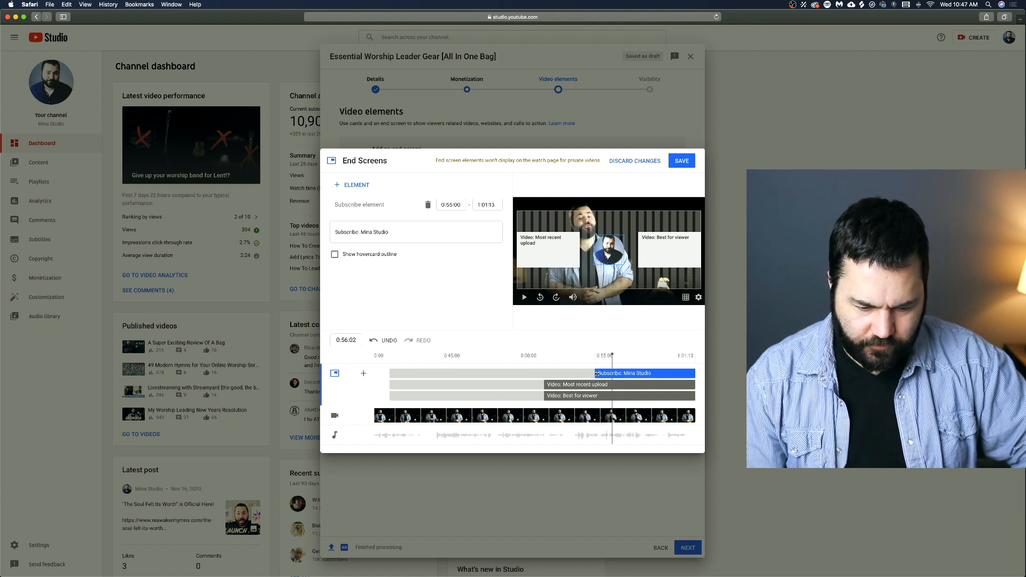
# Step: Add a Link element to the end screen, bringing up the Choose specific link dialog
pyautogui.click(619, 384)
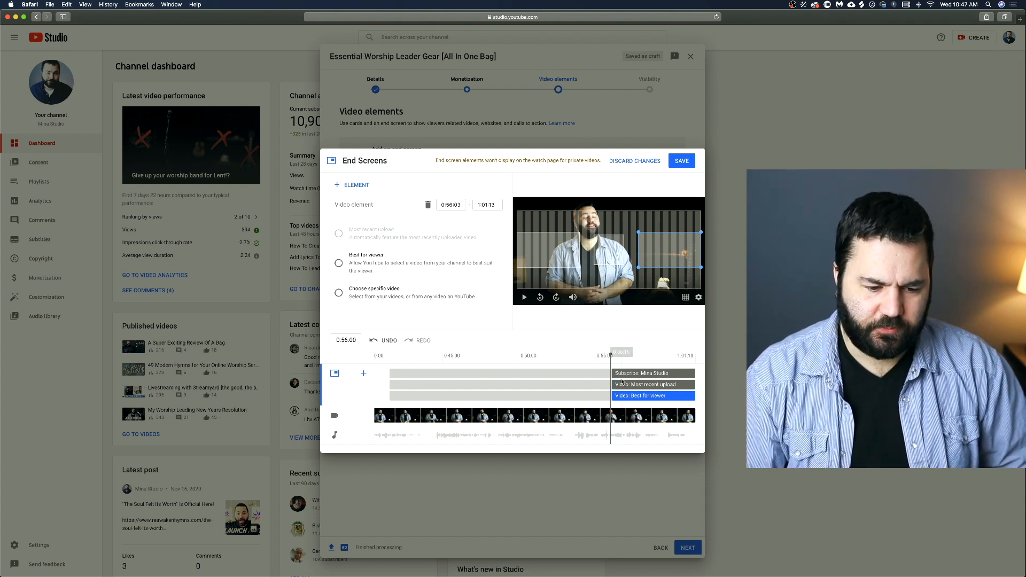
pyautogui.click(363, 373)
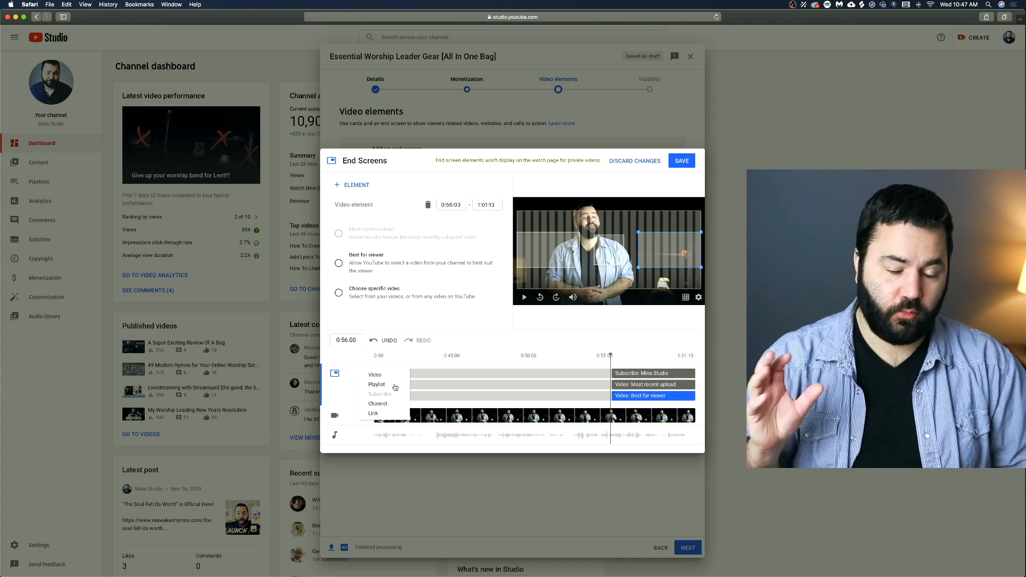
pyautogui.moveTo(379, 394)
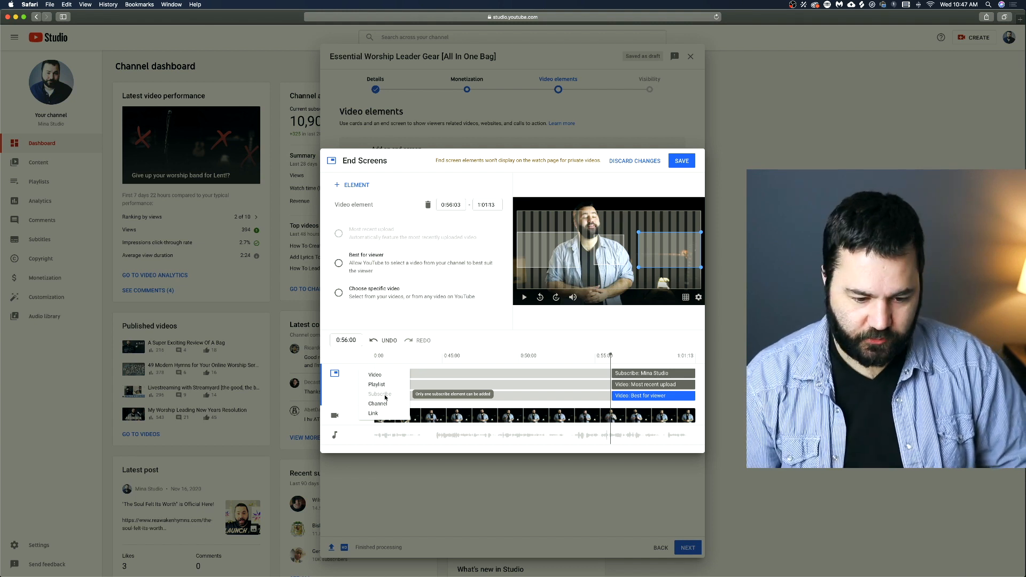
pyautogui.moveTo(379, 408)
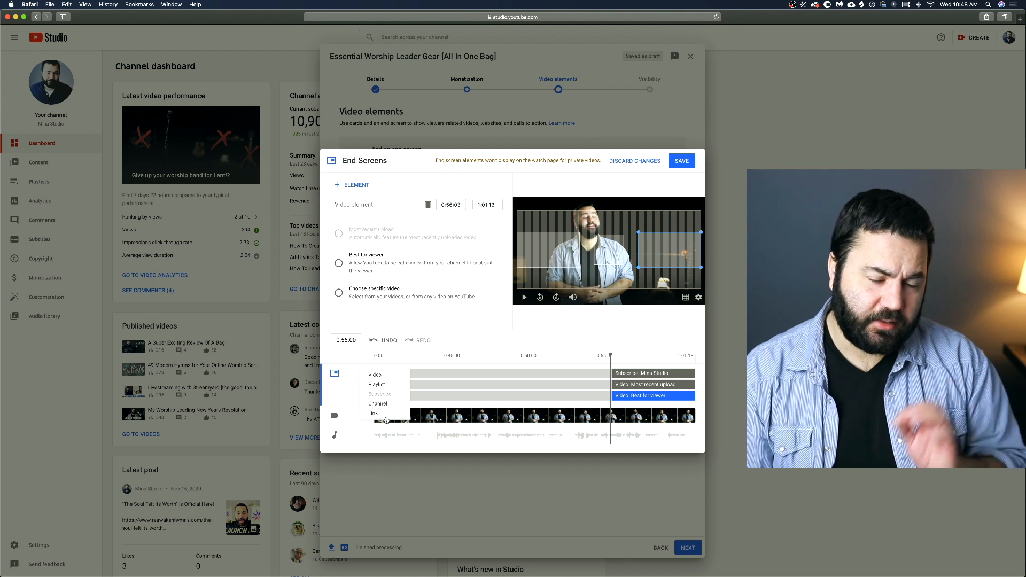
pyautogui.click(373, 413)
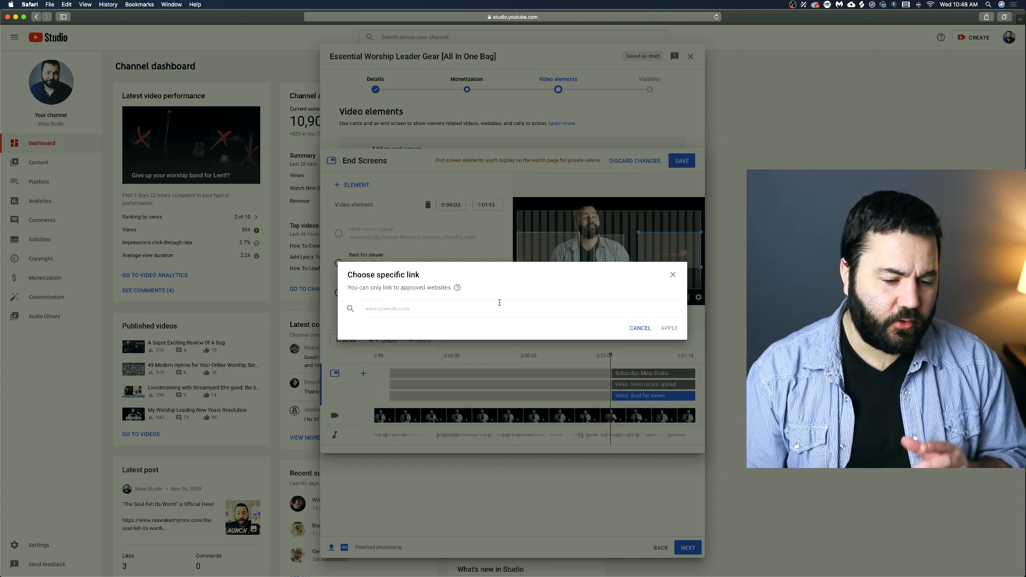
# Step: Cancel the website link, keeping the subscribe and two video elements on the end screen
pyautogui.click(457, 287)
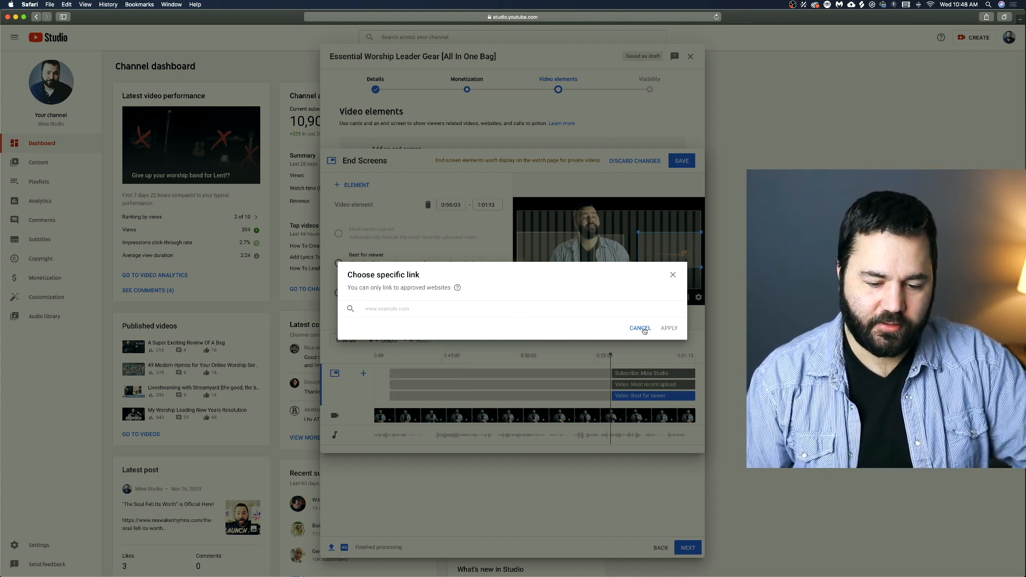
pyautogui.click(640, 328)
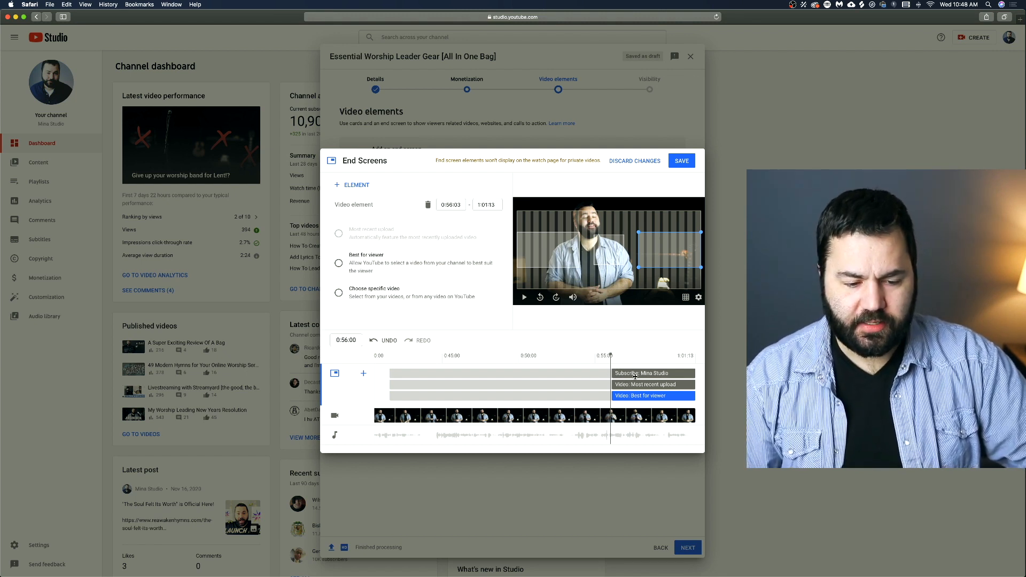
pyautogui.moveTo(363, 373)
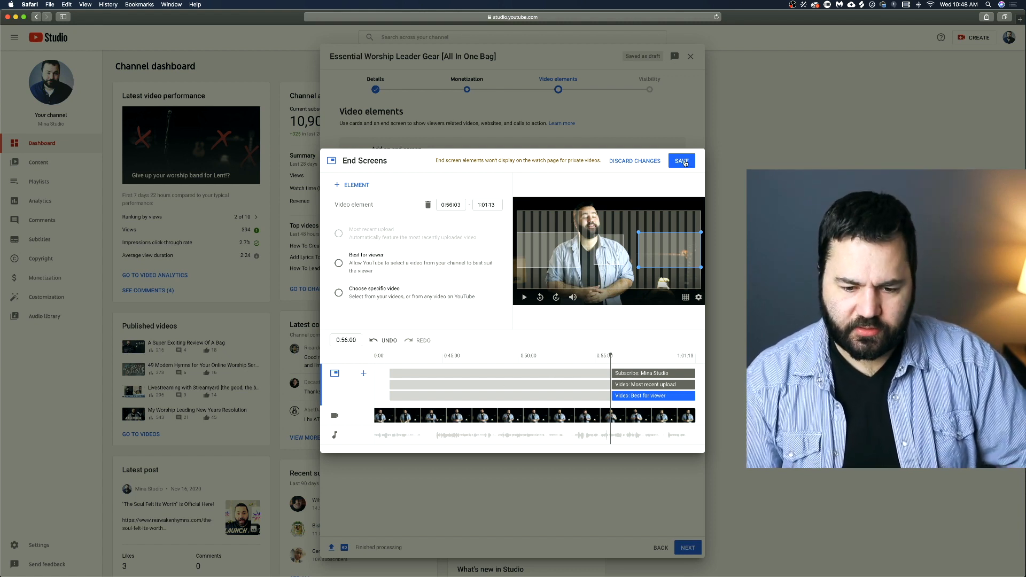
# Step: Save the end screen with its subscribe and video elements
pyautogui.click(681, 161)
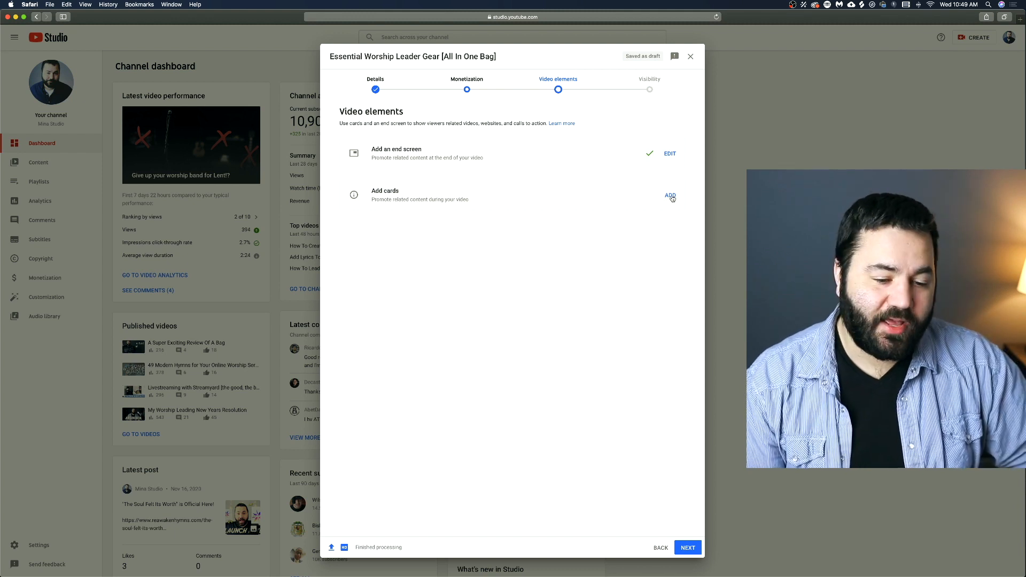
# Step: Begin a Video card, listing the channel's own videos to choose from
pyautogui.click(669, 196)
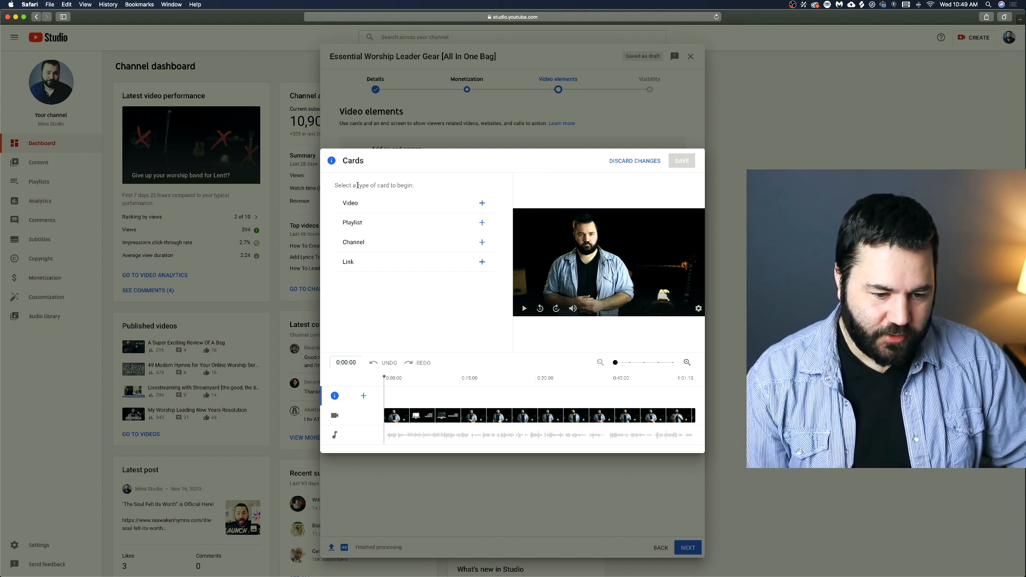
pyautogui.moveTo(378, 203)
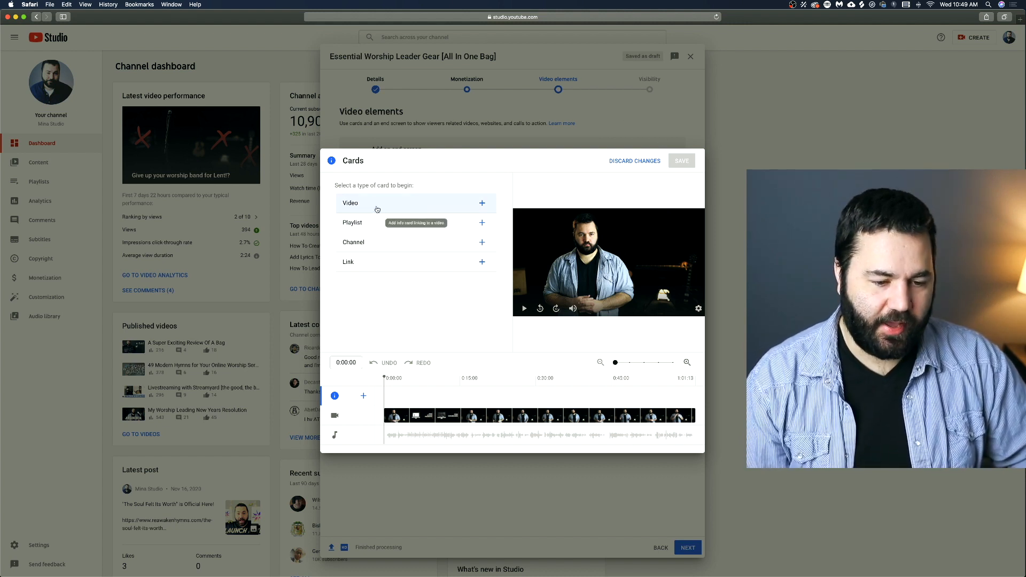
pyautogui.moveTo(482, 204)
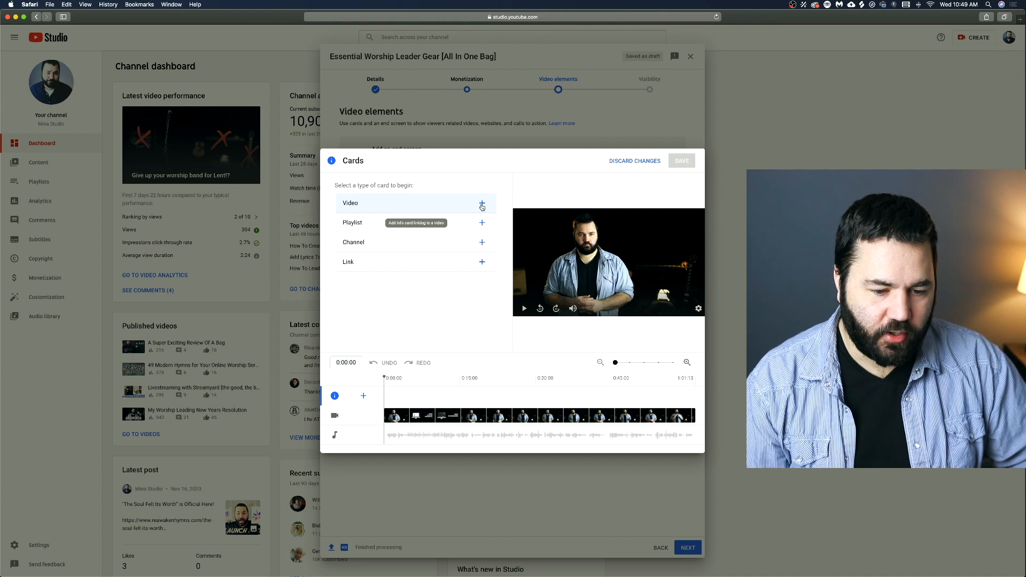
pyautogui.moveTo(482, 222)
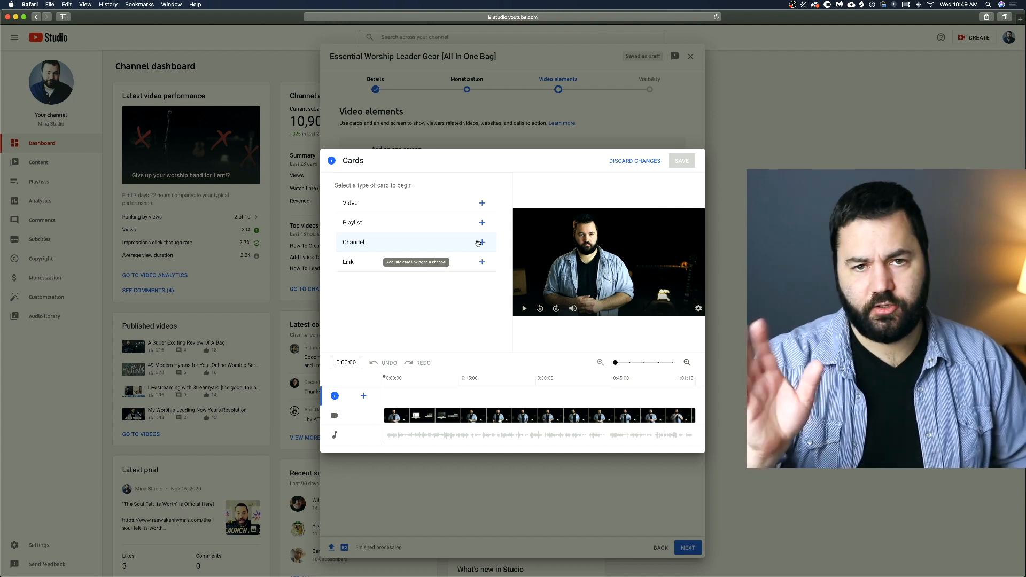
pyautogui.moveTo(476, 268)
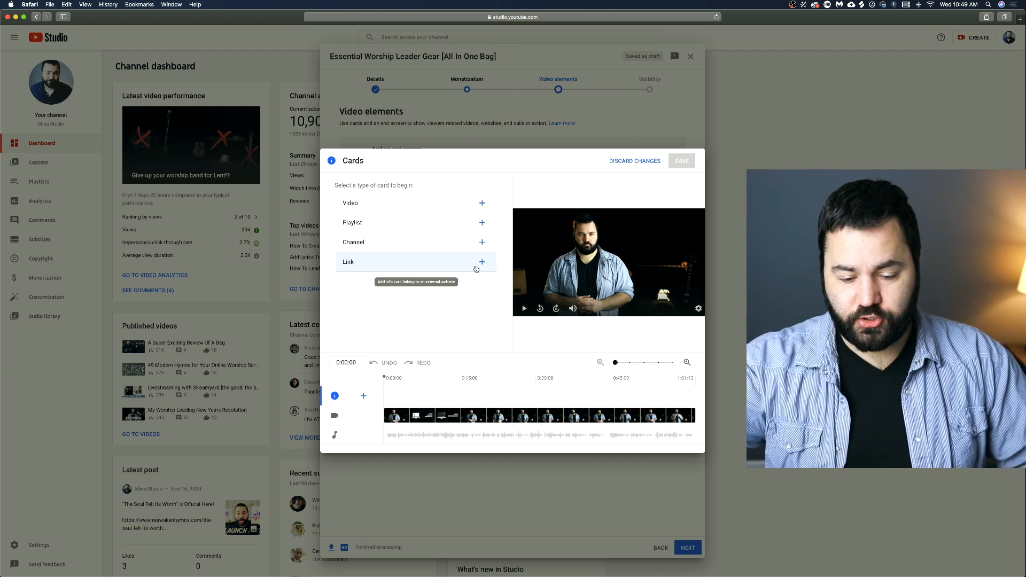
pyautogui.click(482, 203)
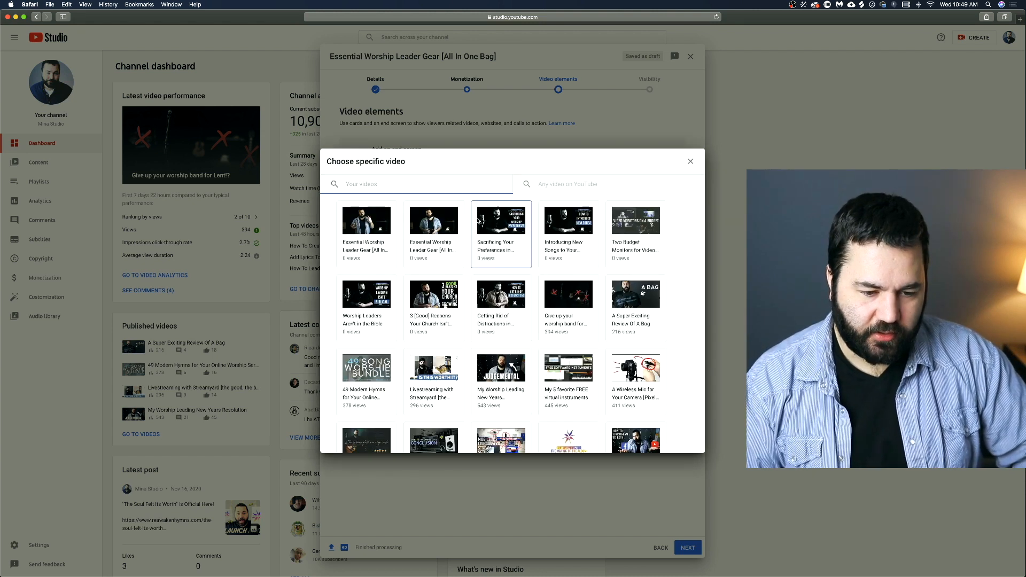
# Step: Link the card to 'Introducing New Songs to Your Church' and begin its custom message and start time
pyautogui.click(567, 220)
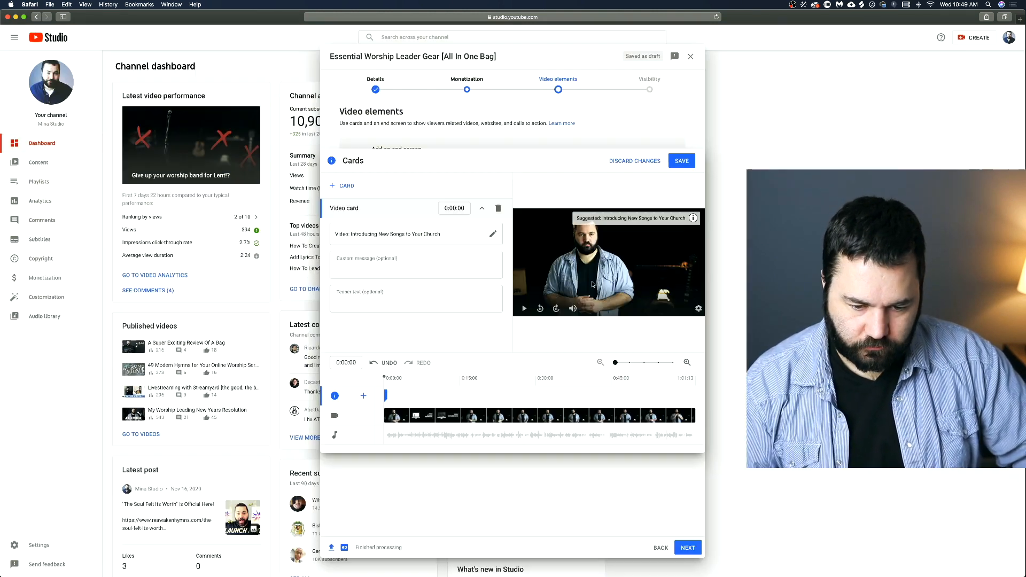
pyautogui.click(416, 264)
pyautogui.write('sdjvnoadnvlksndvlk')
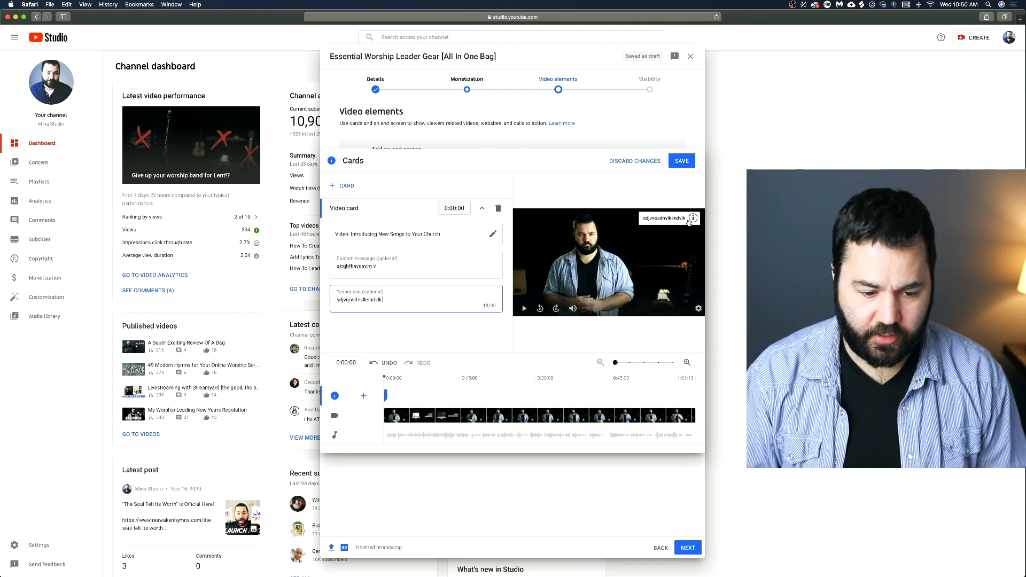
pyautogui.click(693, 218)
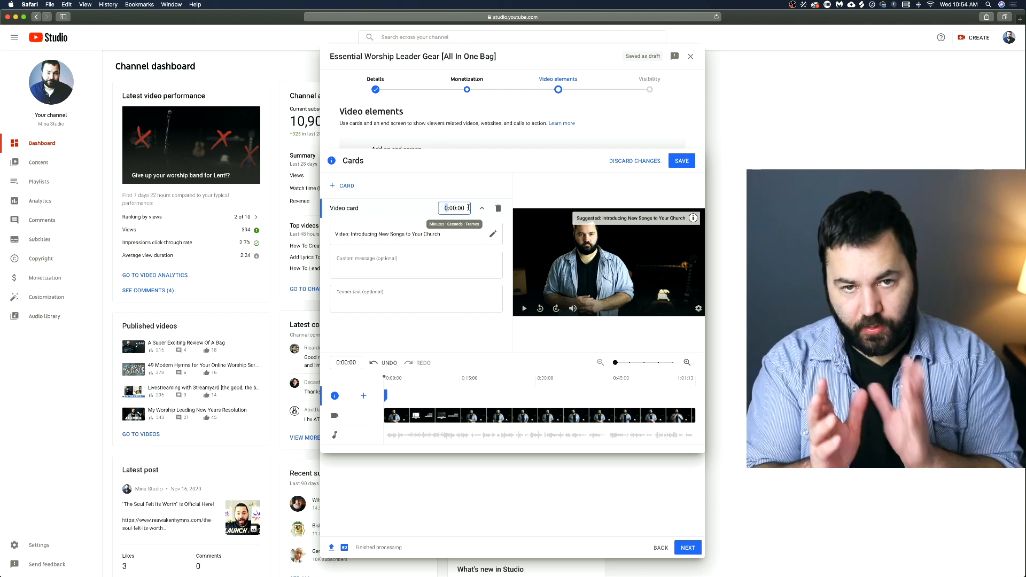
pyautogui.moveTo(498, 208)
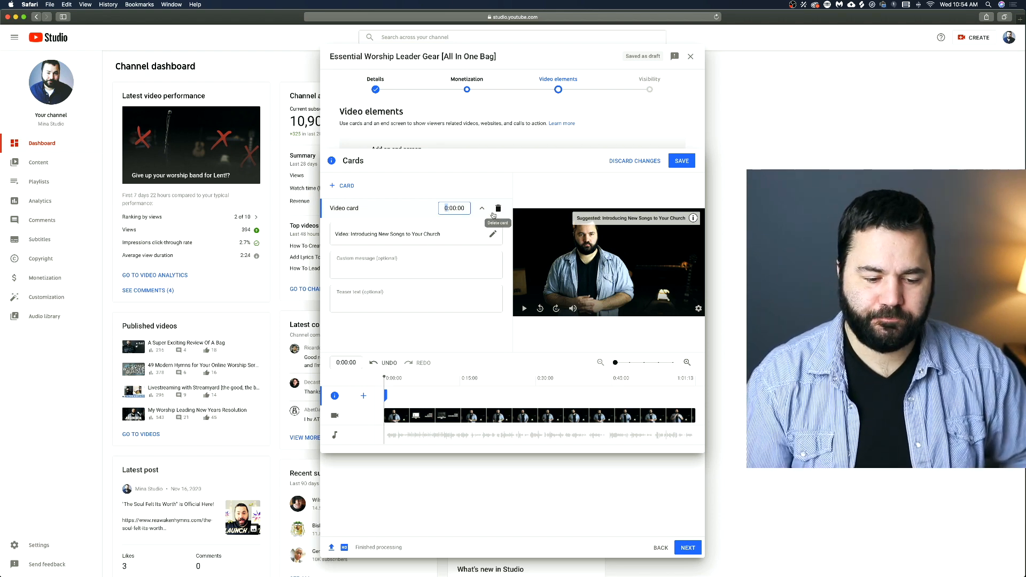
# Step: Exit the Cards editor back to Video elements, leaving only the end screen added
pyautogui.click(498, 209)
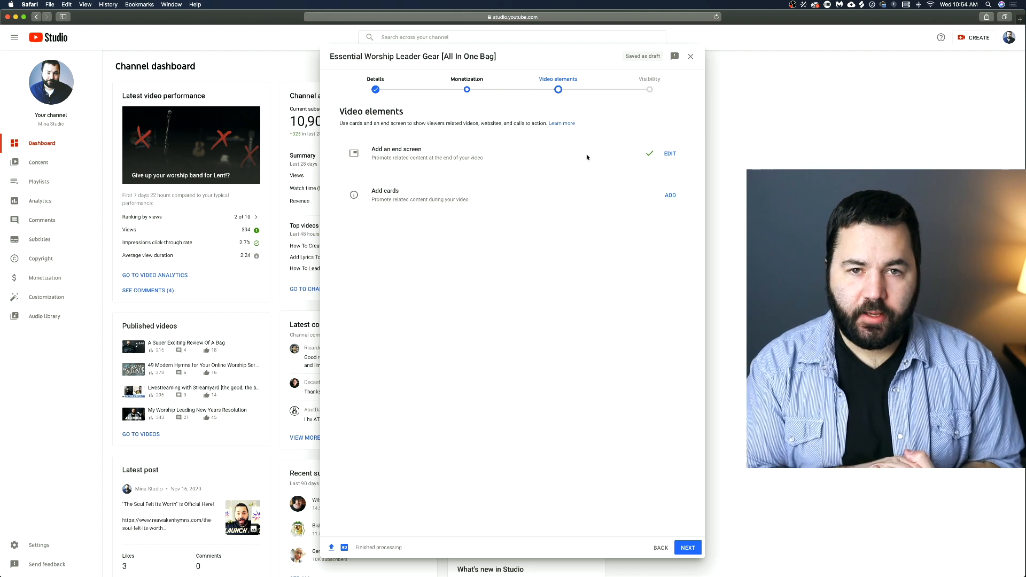